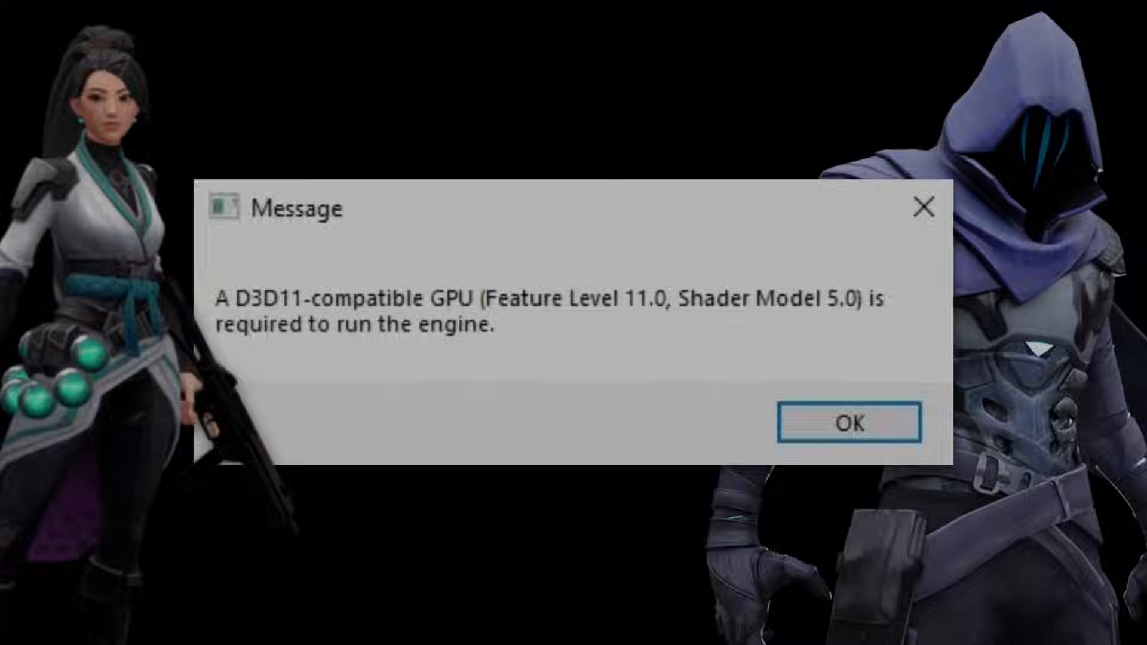
# Step: Dismiss the 'A D3D11-compatible GPU is required' error with OK
pyautogui.click(849, 423)
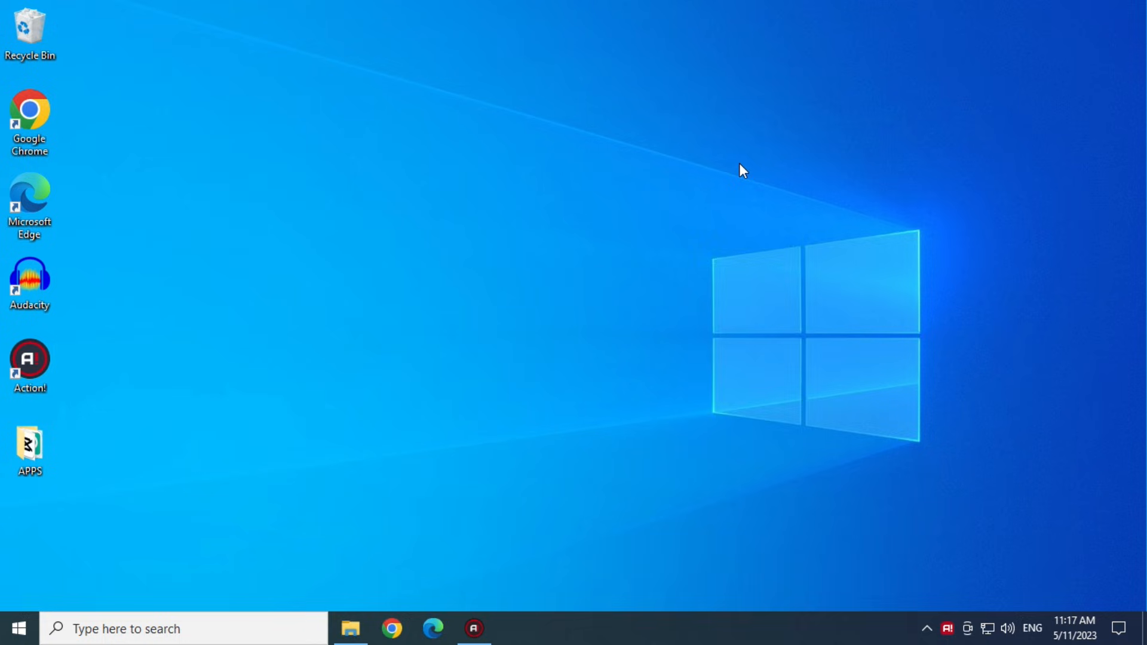
# Step: Run appdata, open Local, and delete its VALORANT folder
pyautogui.press('Win+r')
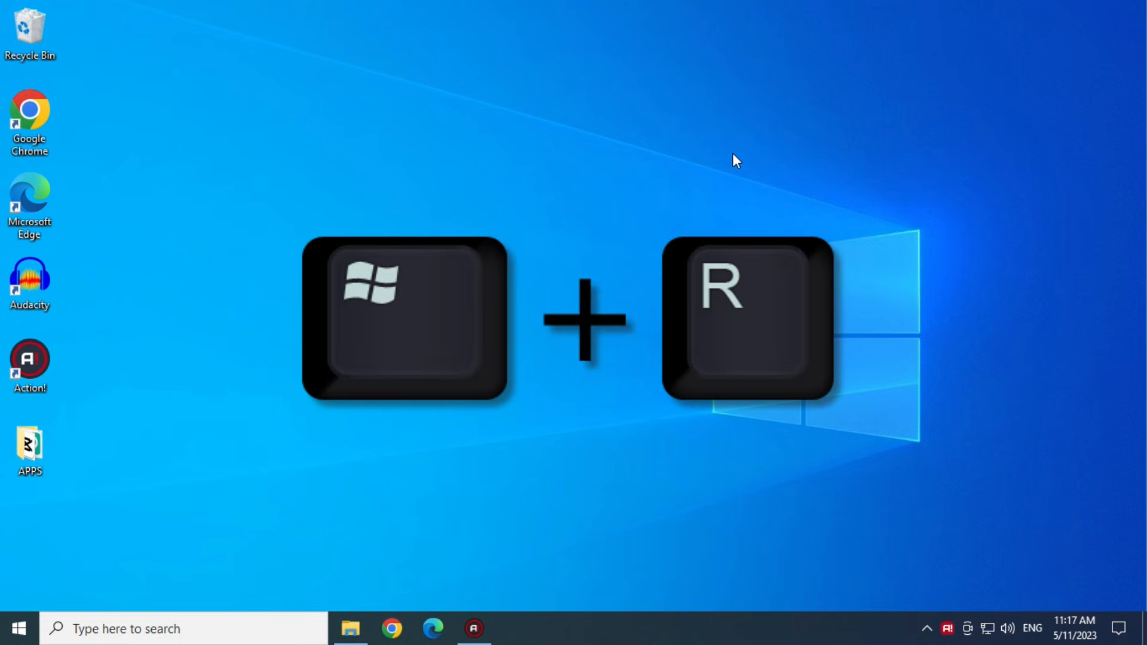
pyautogui.press('Win+r')
pyautogui.write('appdat')
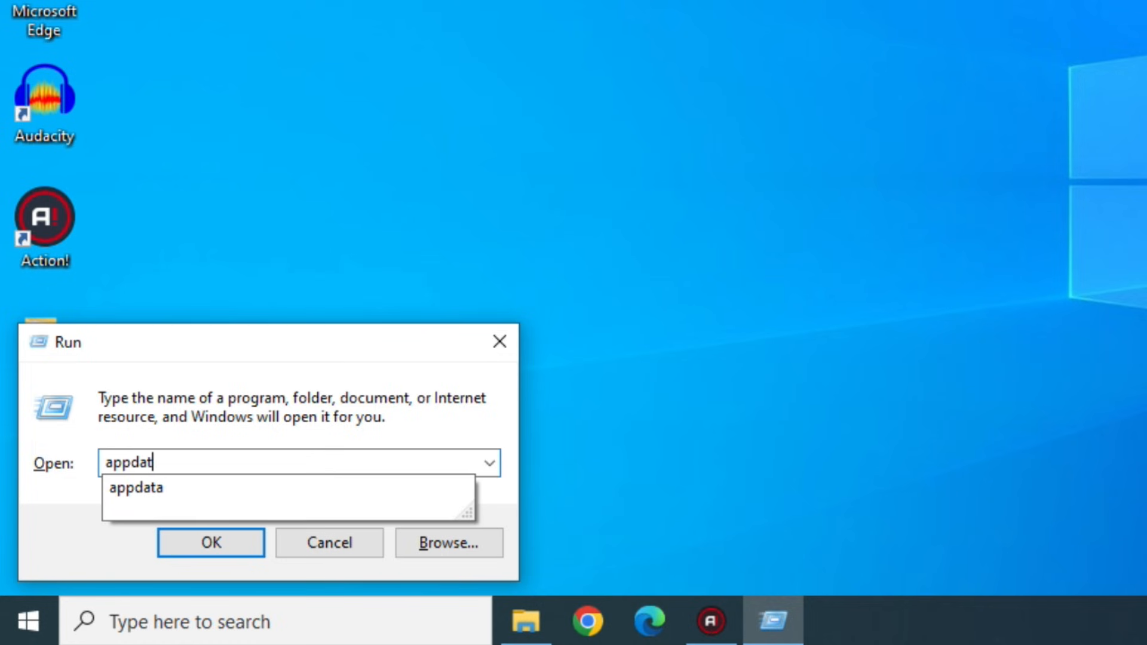
pyautogui.click(209, 541)
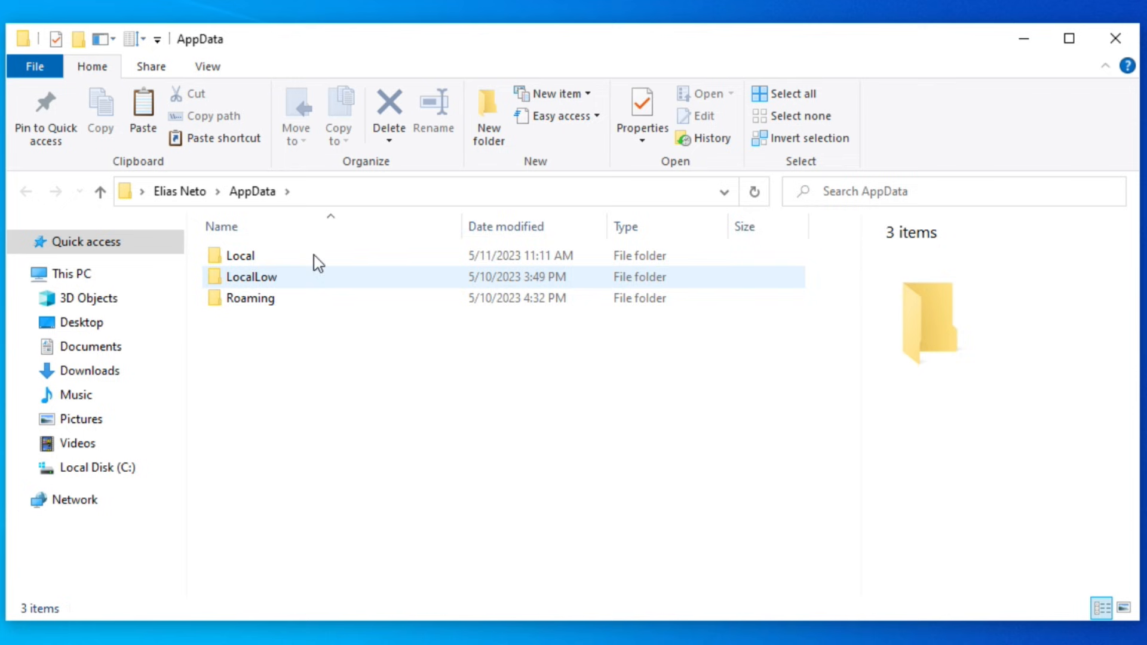
pyautogui.doubleClick(241, 254)
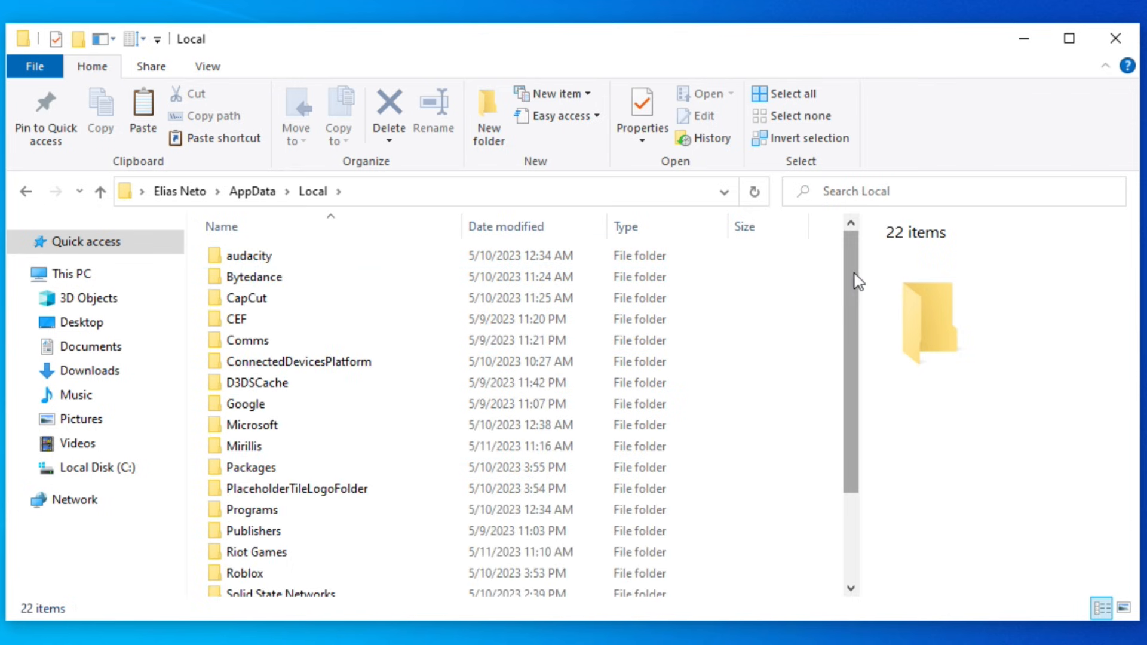
pyautogui.scroll(-3)
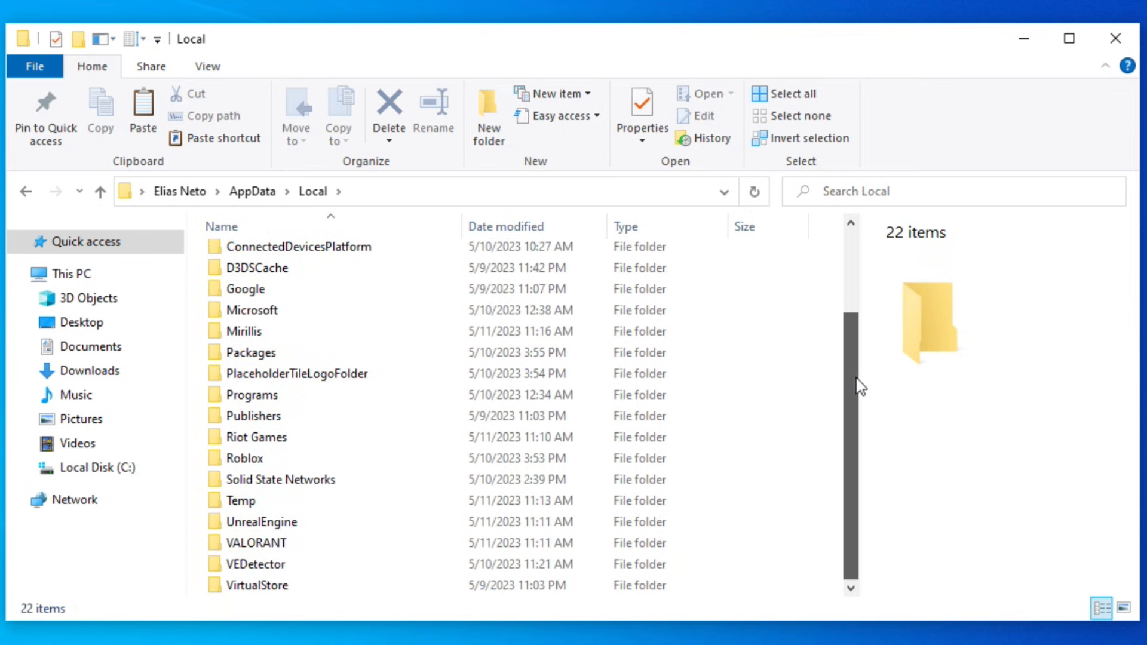
pyautogui.rightClick(256, 543)
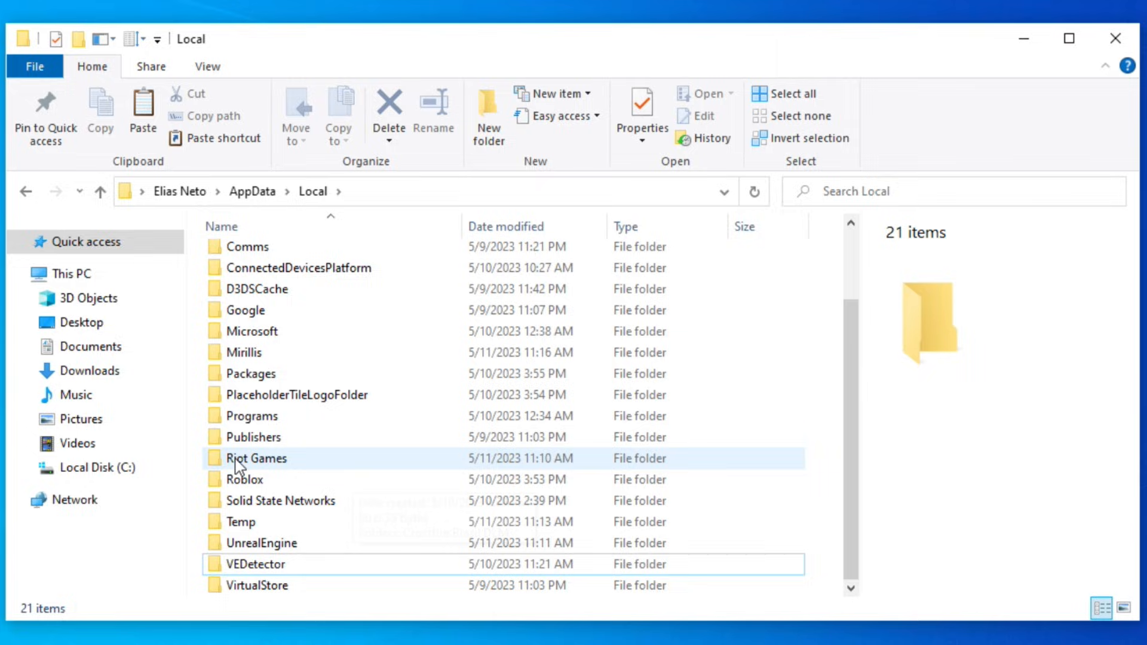
# Step: Delete the VALORANT folder inside Local\Riot Games
pyautogui.doubleClick(256, 459)
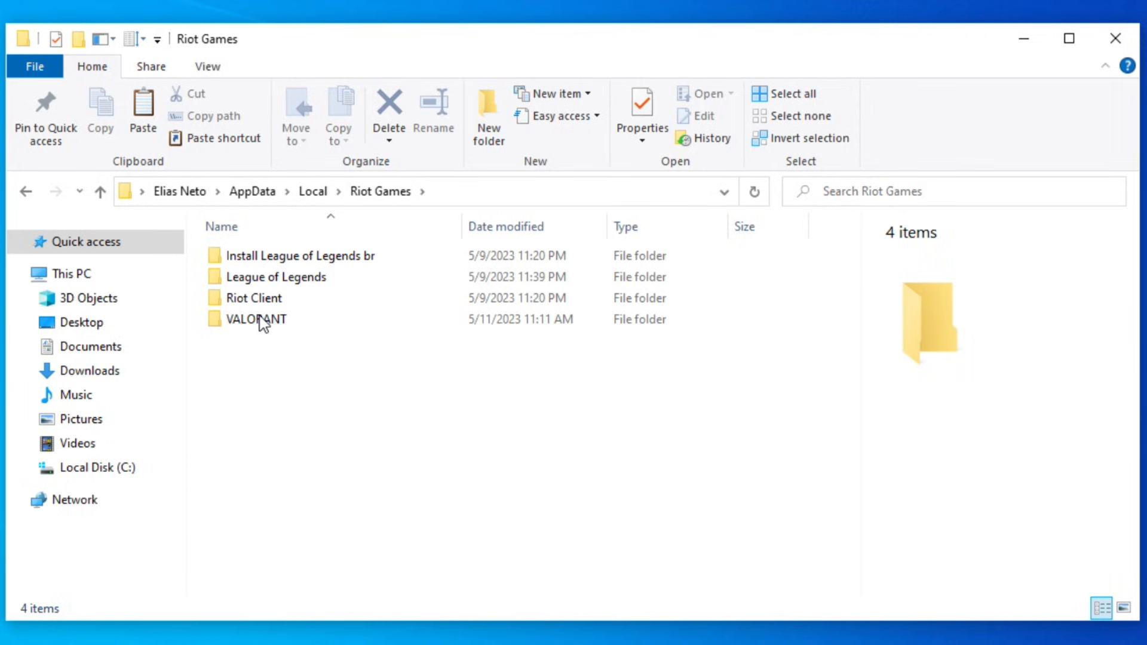
pyautogui.rightClick(256, 319)
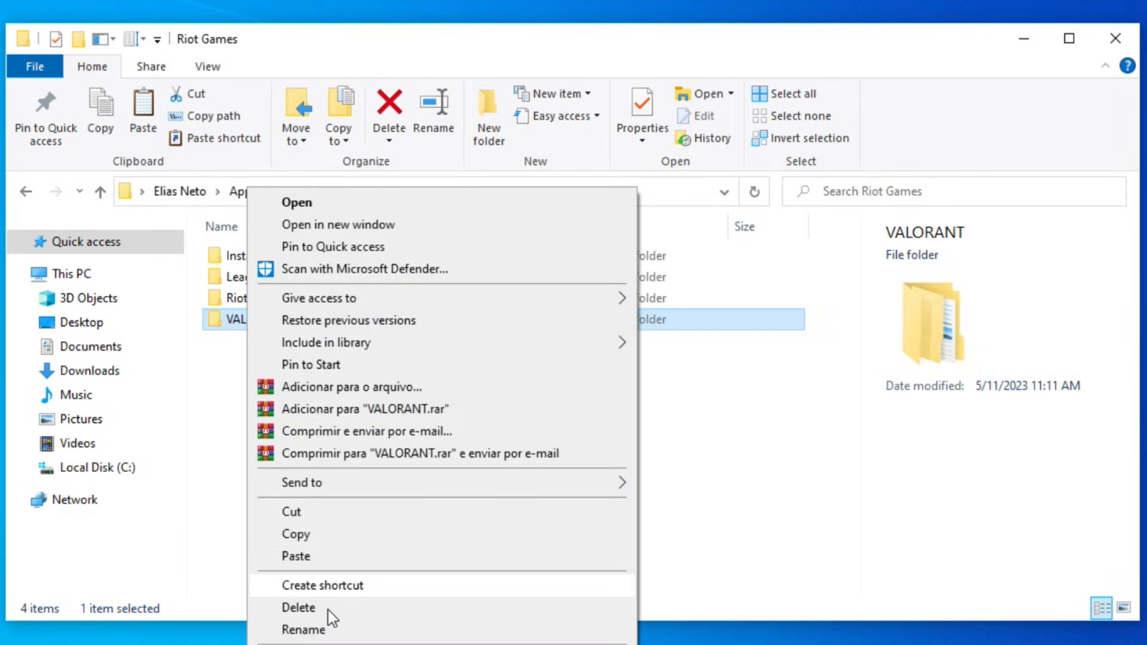
pyautogui.click(298, 607)
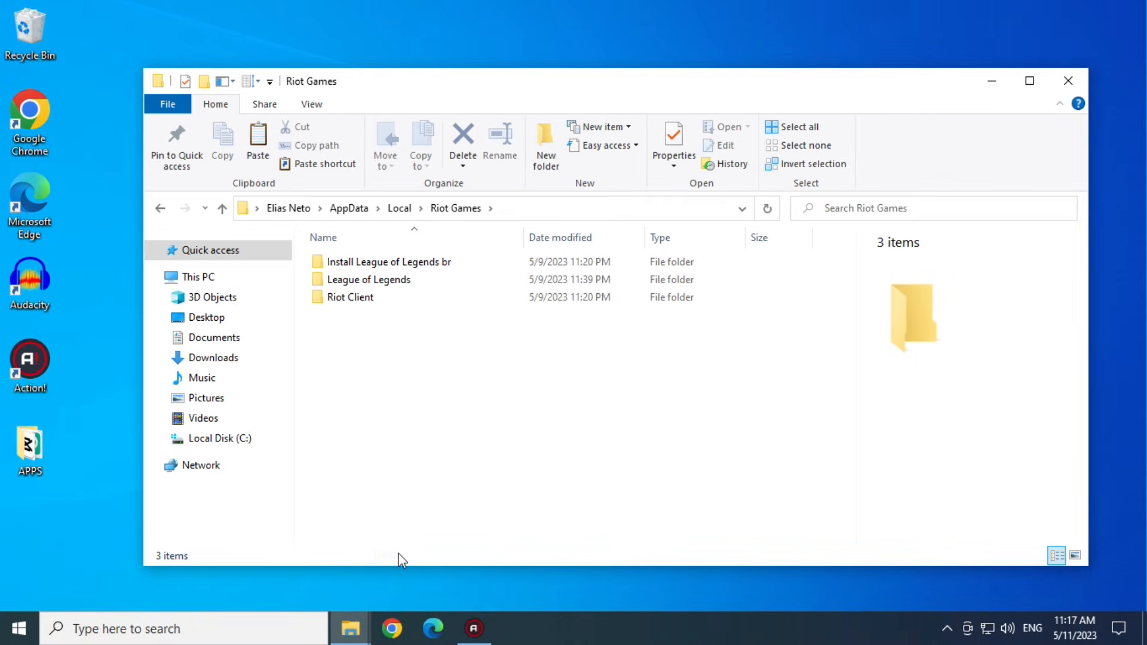
pyautogui.moveTo(1125, 175)
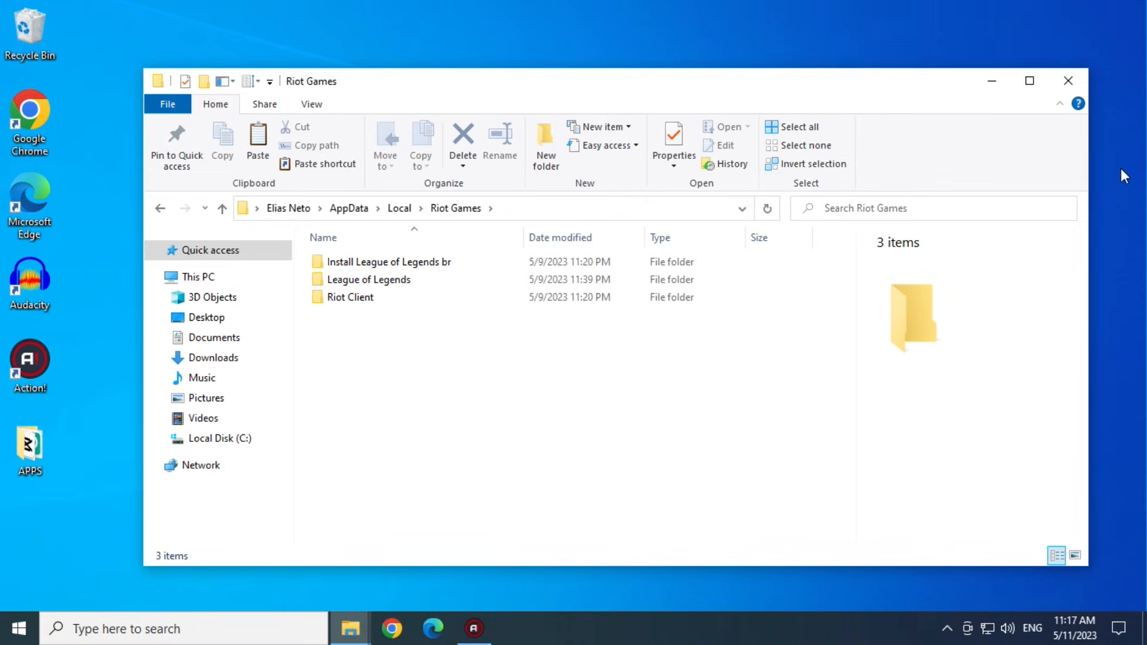
# Step: Uninstall VALORANT from Programs and Features, then try Riot Vanguard, reported as already removed
pyautogui.click(991, 81)
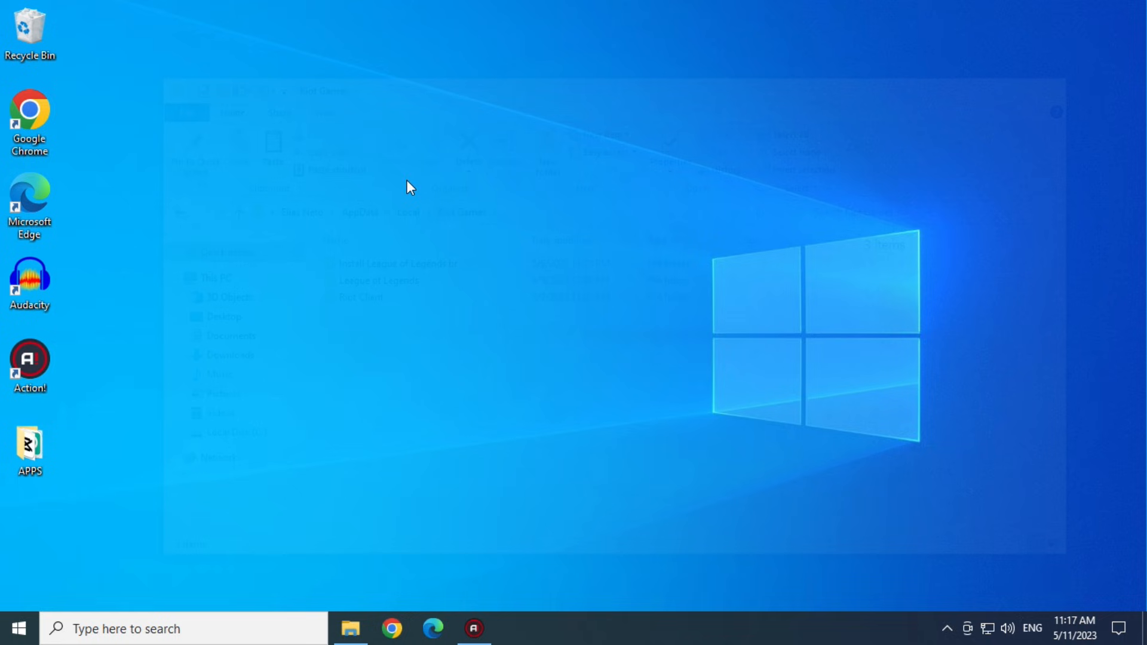
pyautogui.click(183, 628)
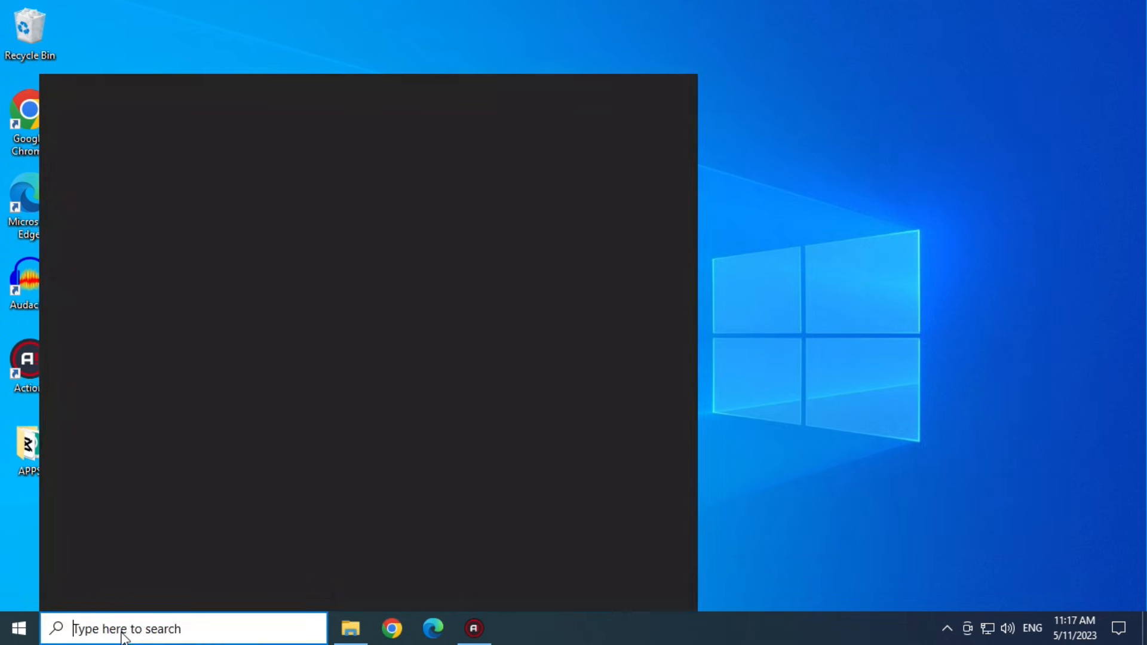
pyautogui.write('valorant')
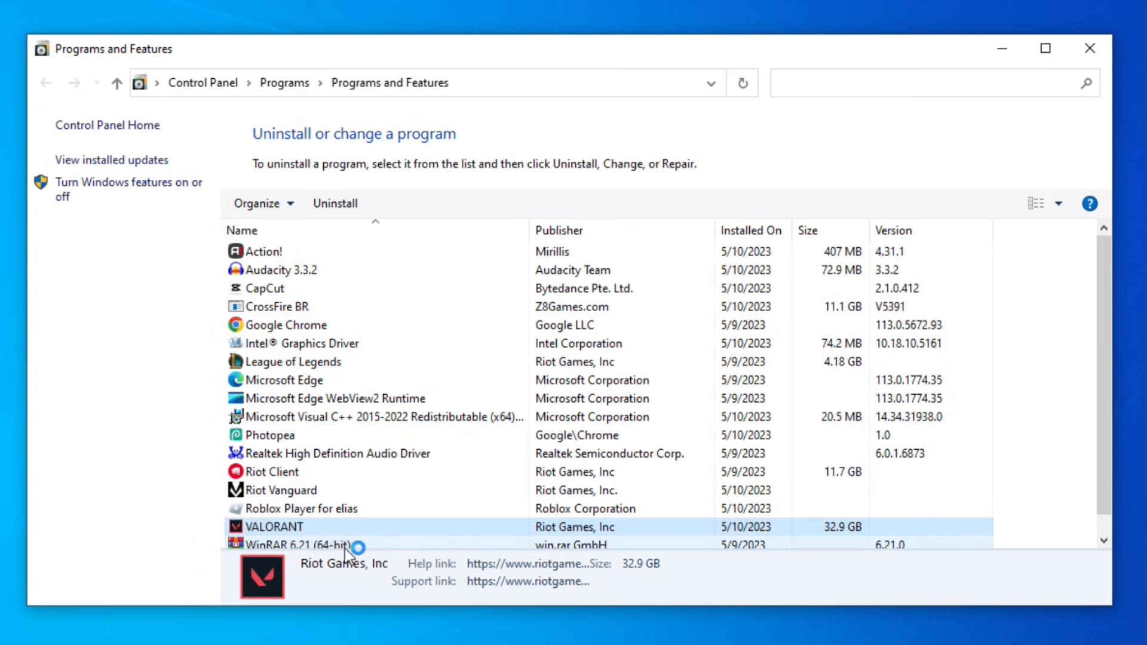
pyautogui.click(335, 203)
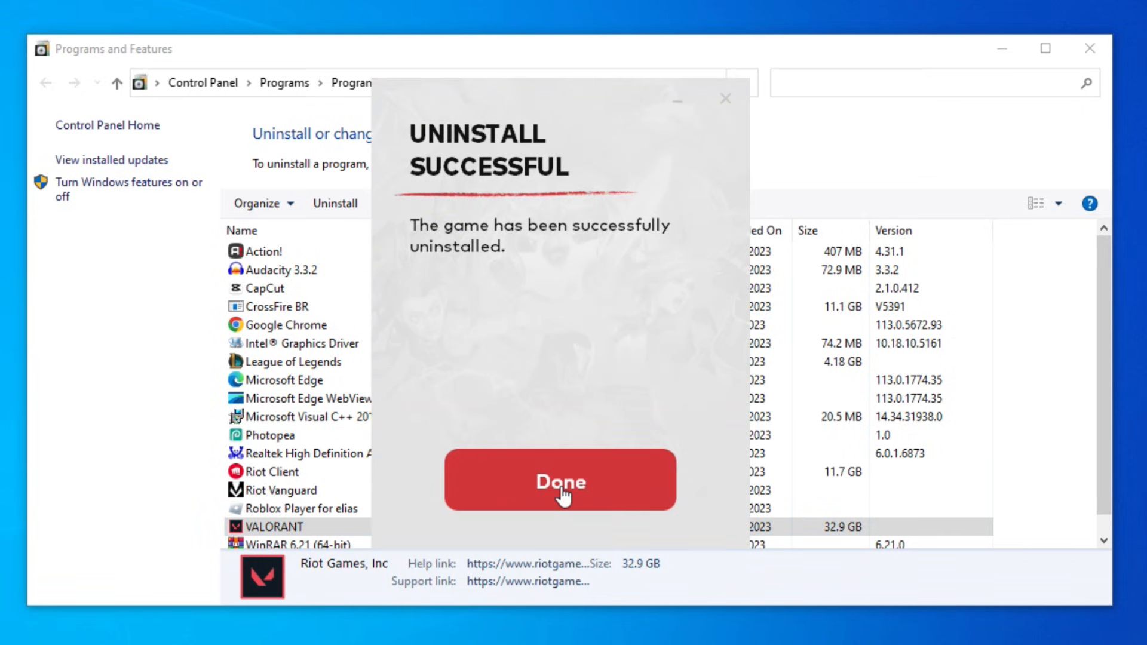
pyautogui.click(559, 481)
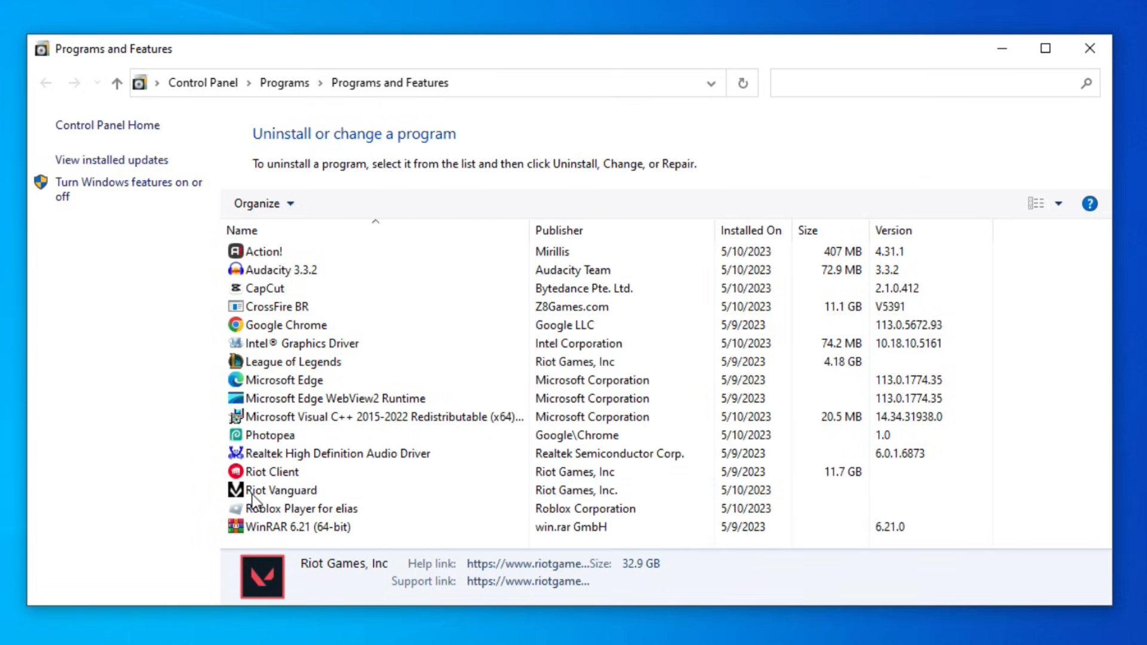
pyautogui.click(278, 489)
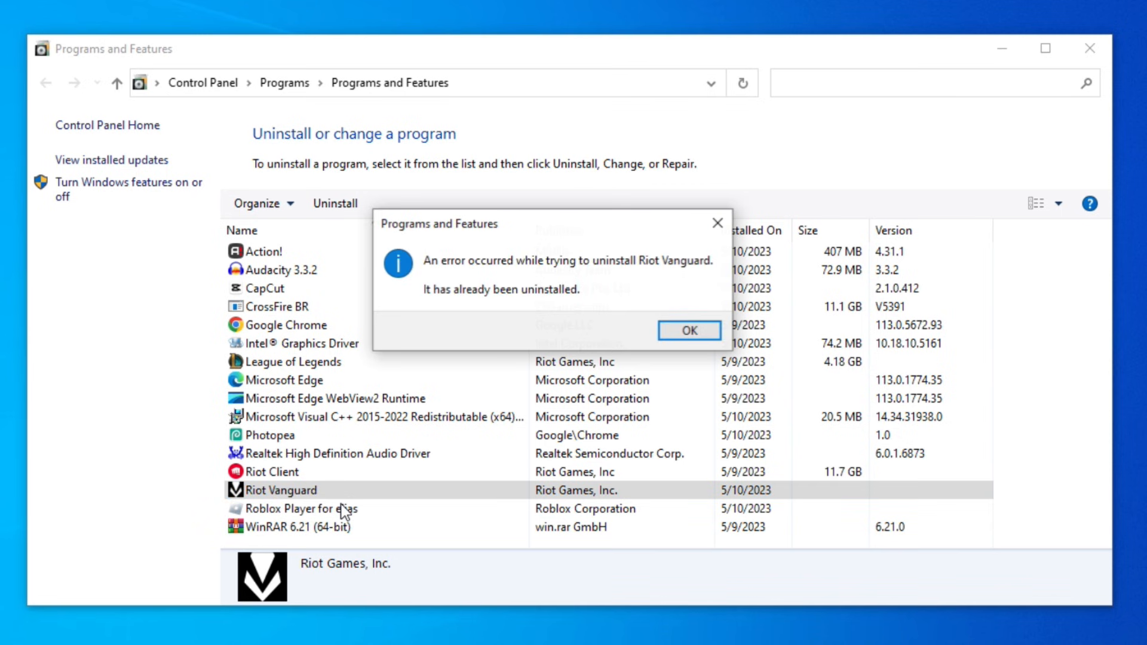
pyautogui.click(688, 330)
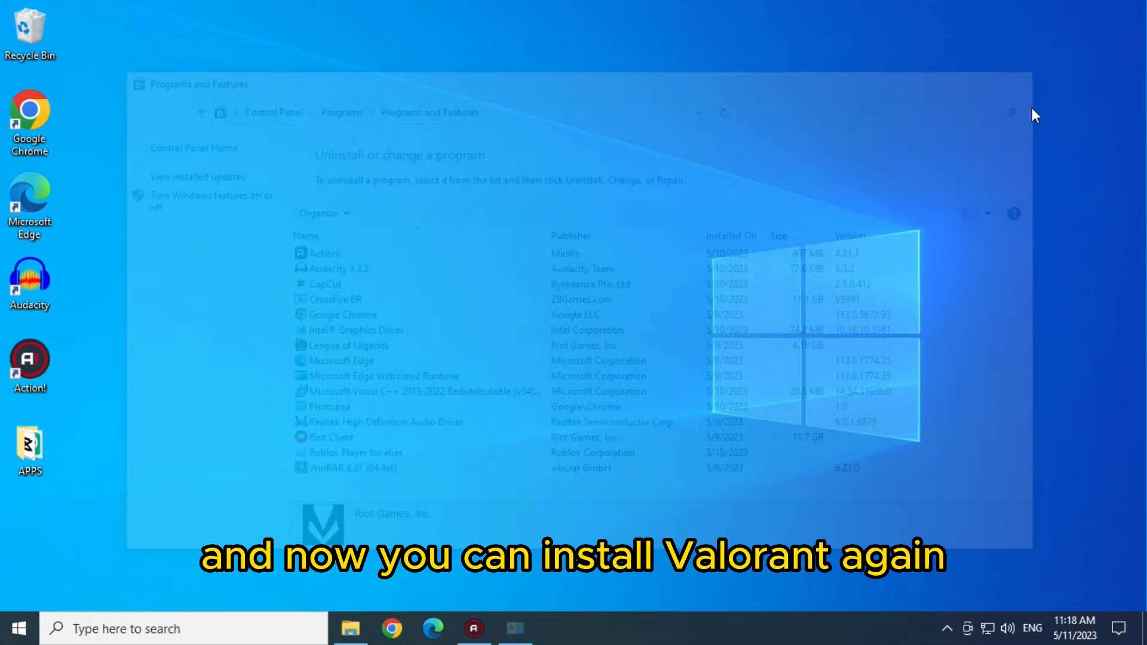
# Step: Close the programs list and download the 32-bit d3d11.dll from dll-files.com as d3d11.zip
pyautogui.click(1011, 84)
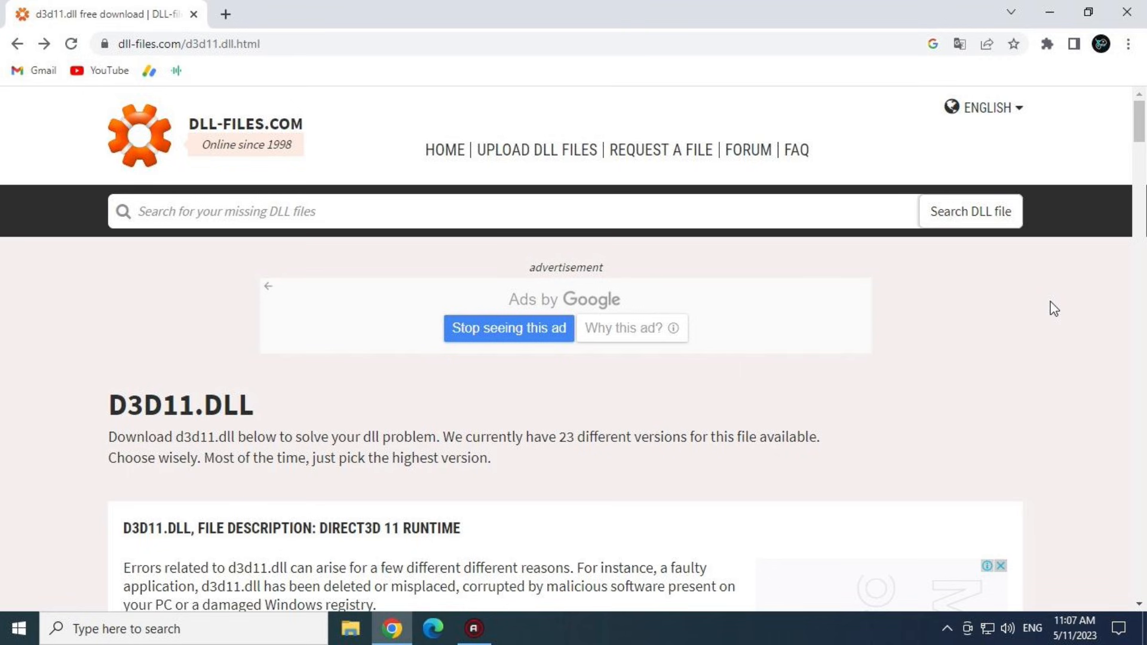
pyautogui.moveTo(1070, 294)
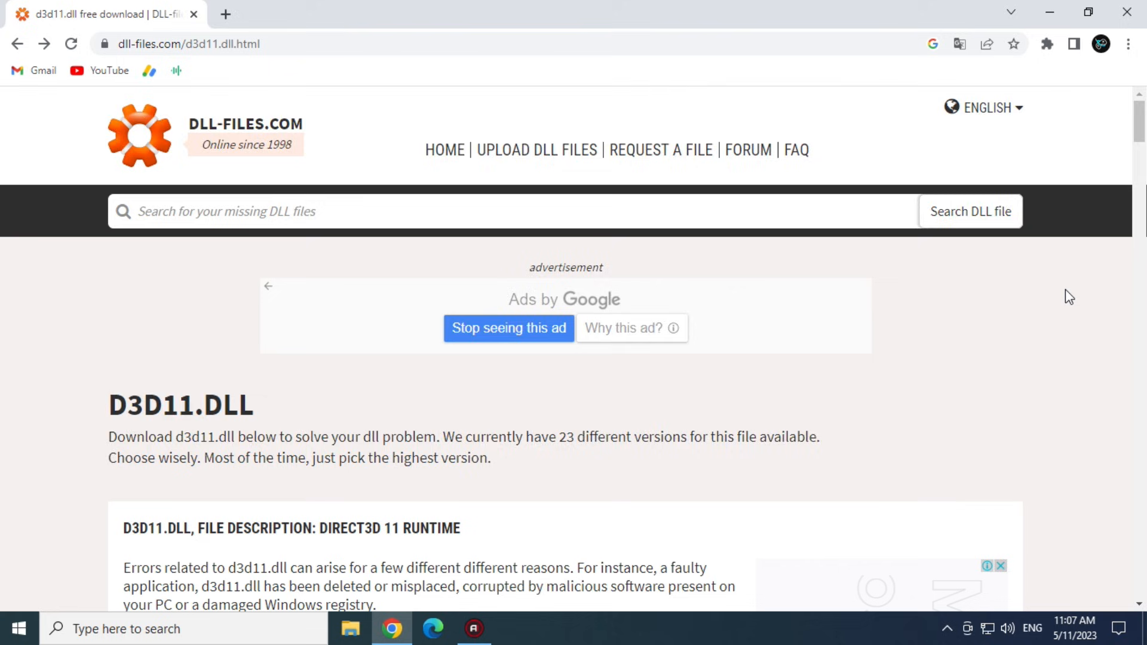
pyautogui.scroll(-3)
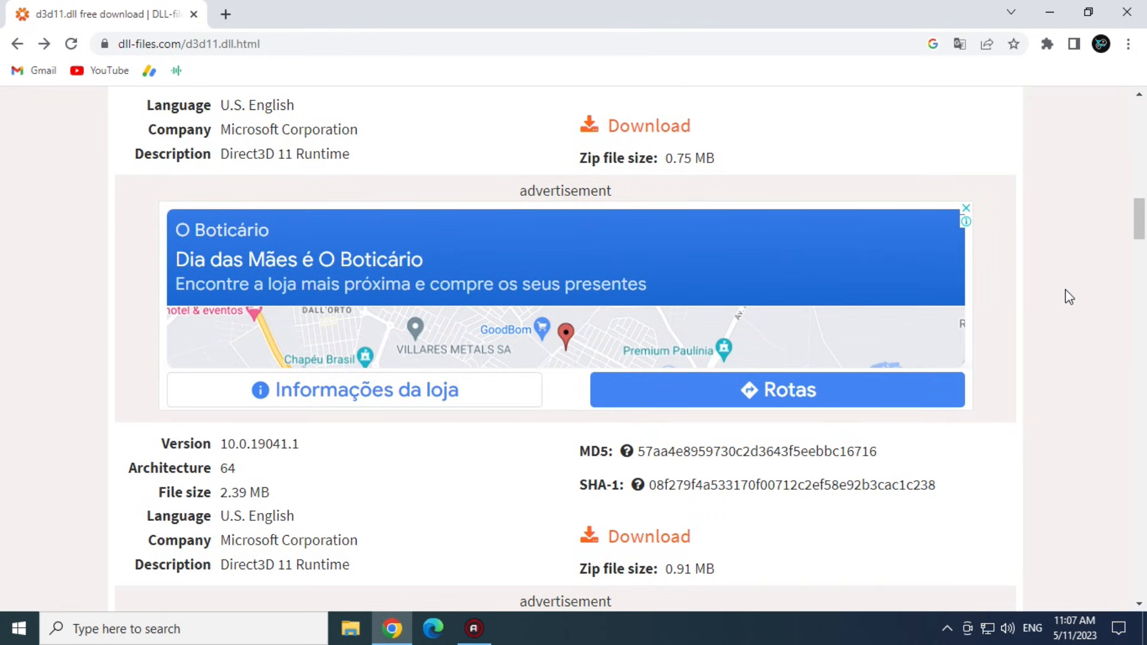
pyautogui.scroll(-3)
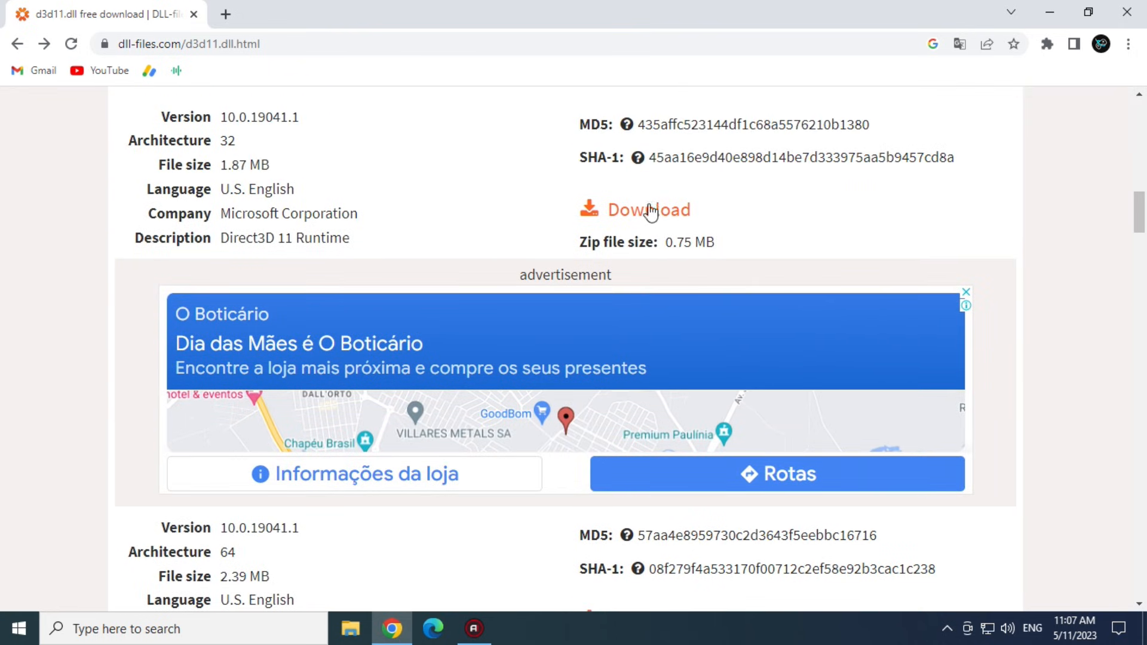
pyautogui.click(647, 210)
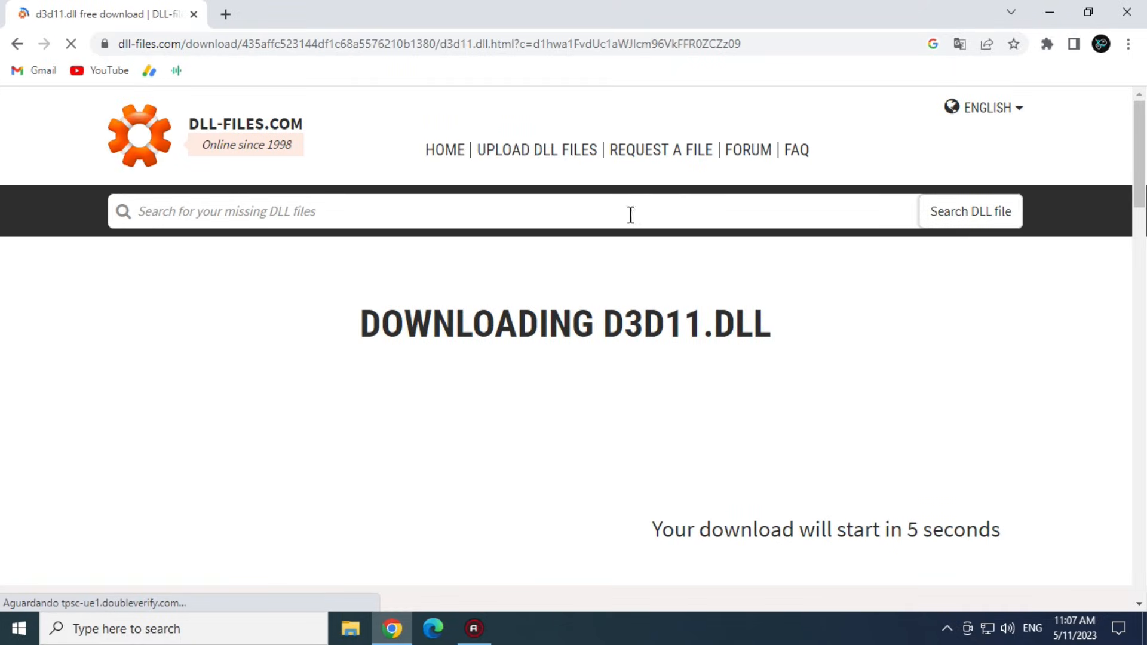
pyautogui.scroll(-3)
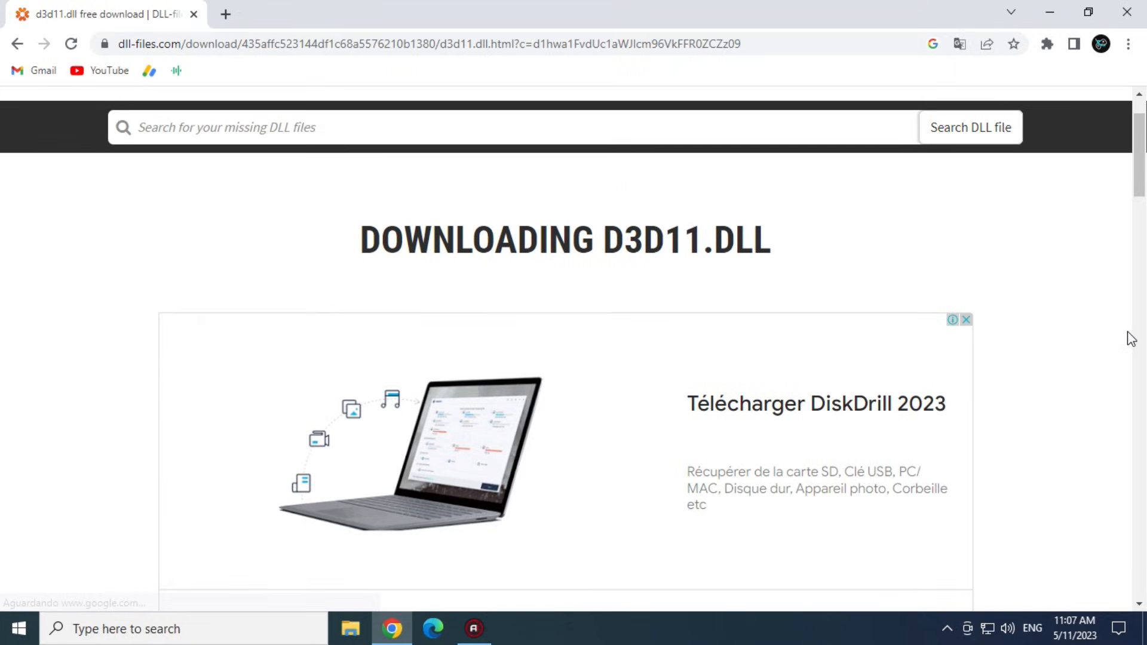
pyautogui.scroll(-3)
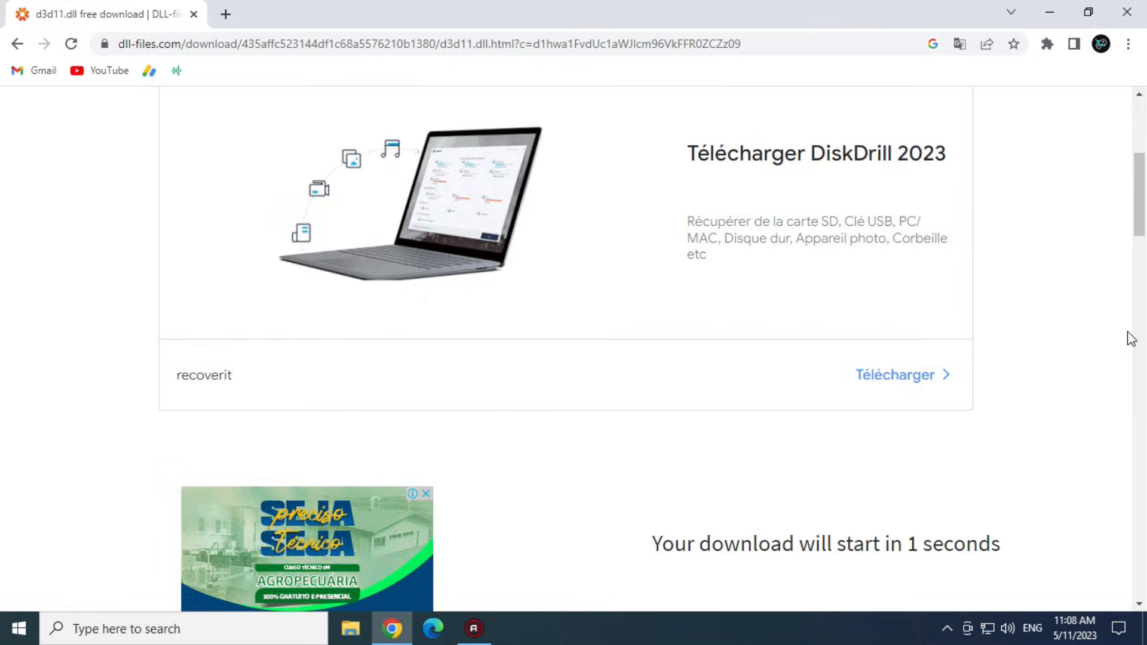
pyautogui.scroll(-3)
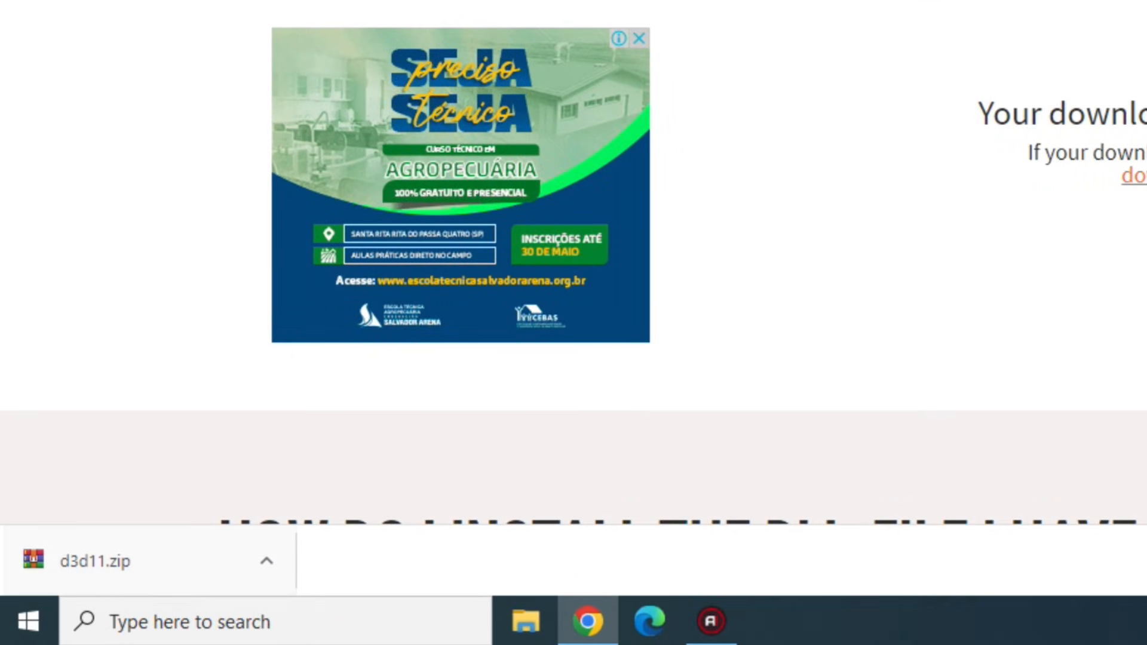
# Step: Copy the extracted d3d11.dll and browse to C:\Windows\System32
pyautogui.rightClick(596, 106)
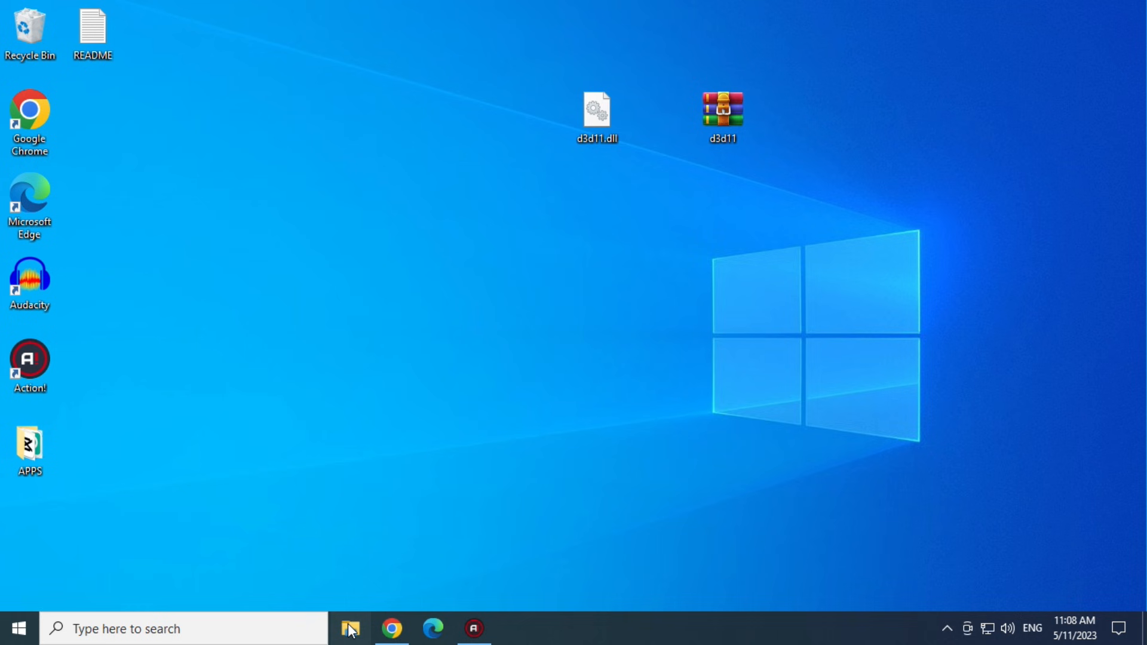
pyautogui.click(350, 629)
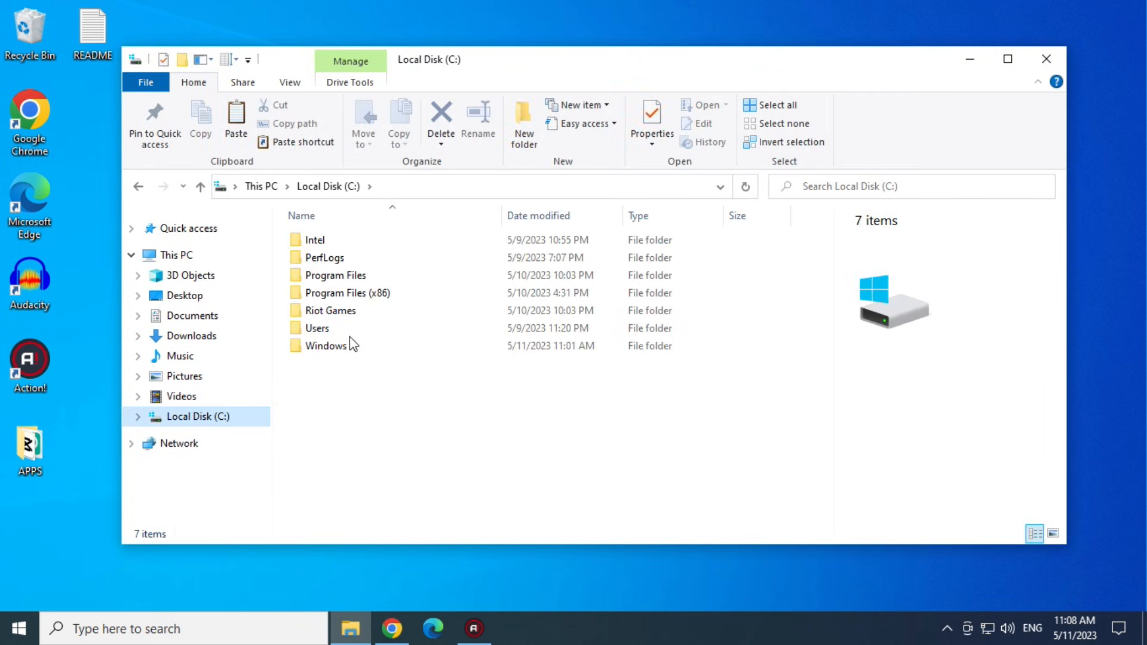
pyautogui.doubleClick(330, 345)
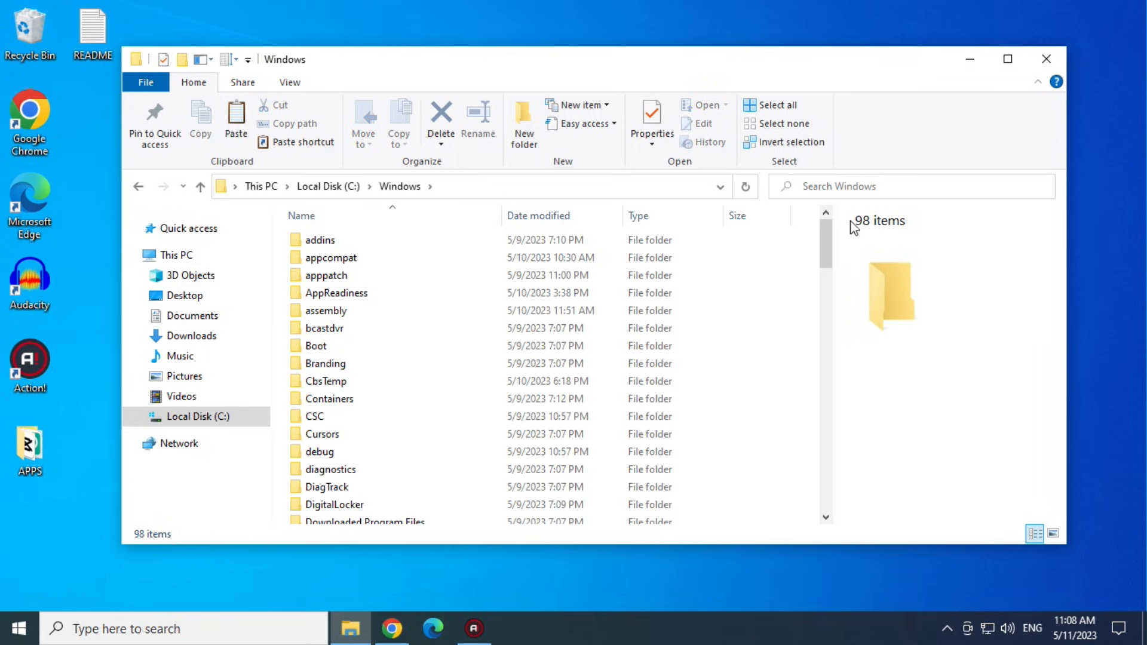
pyautogui.moveTo(825, 253); pyautogui.dragTo(826, 300)
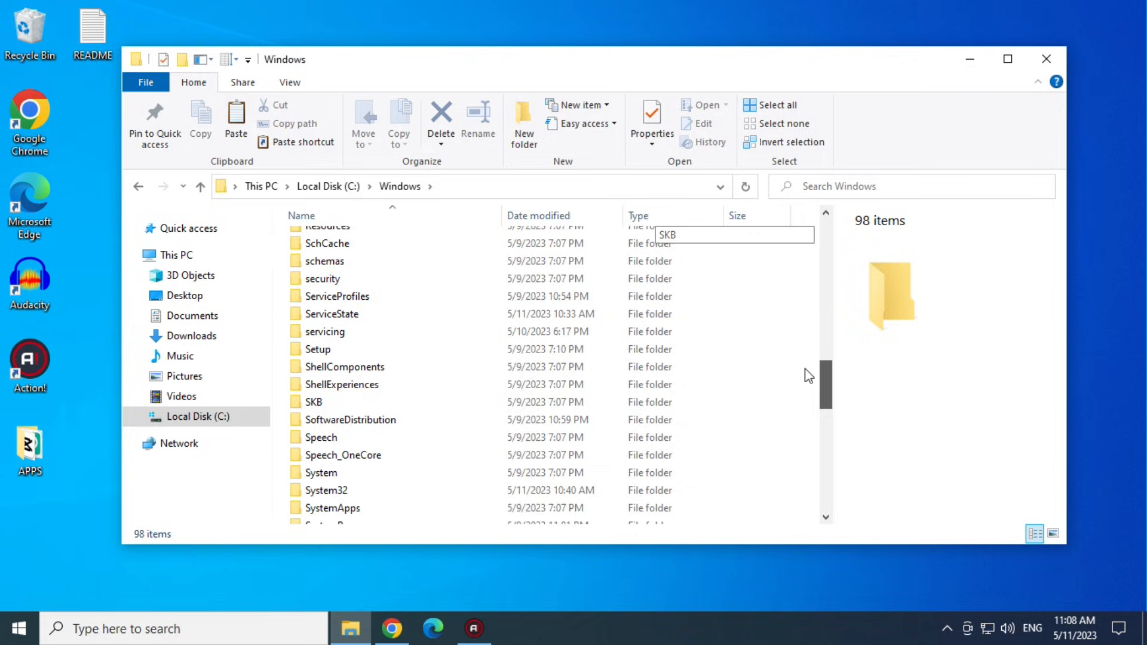
pyautogui.scroll(-3)
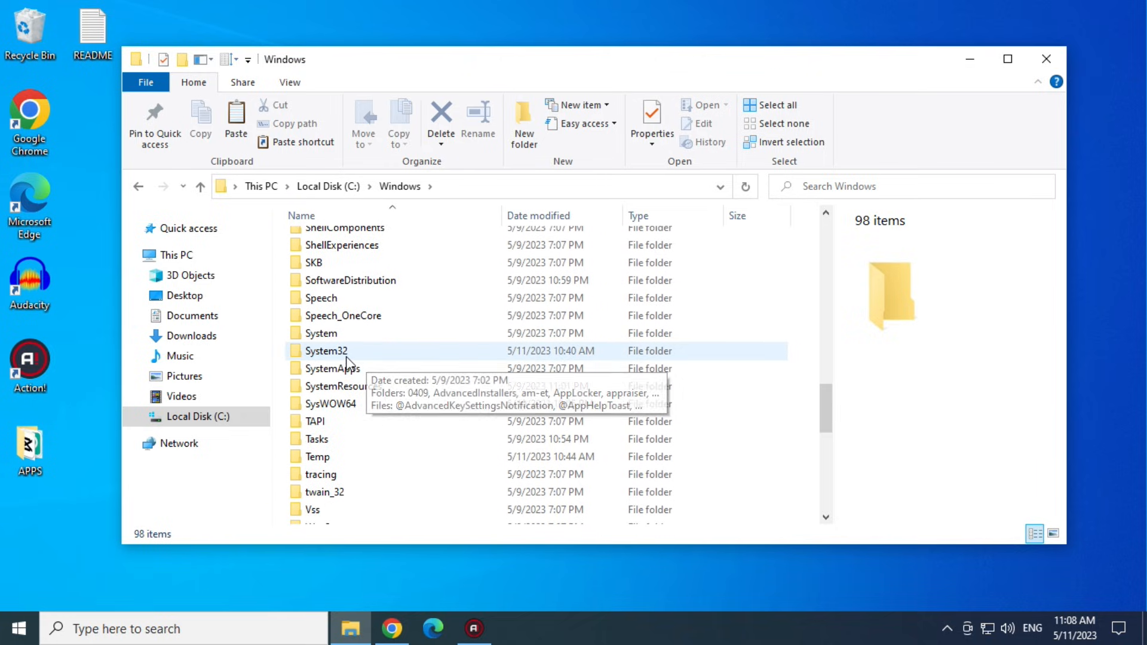
pyautogui.doubleClick(325, 350)
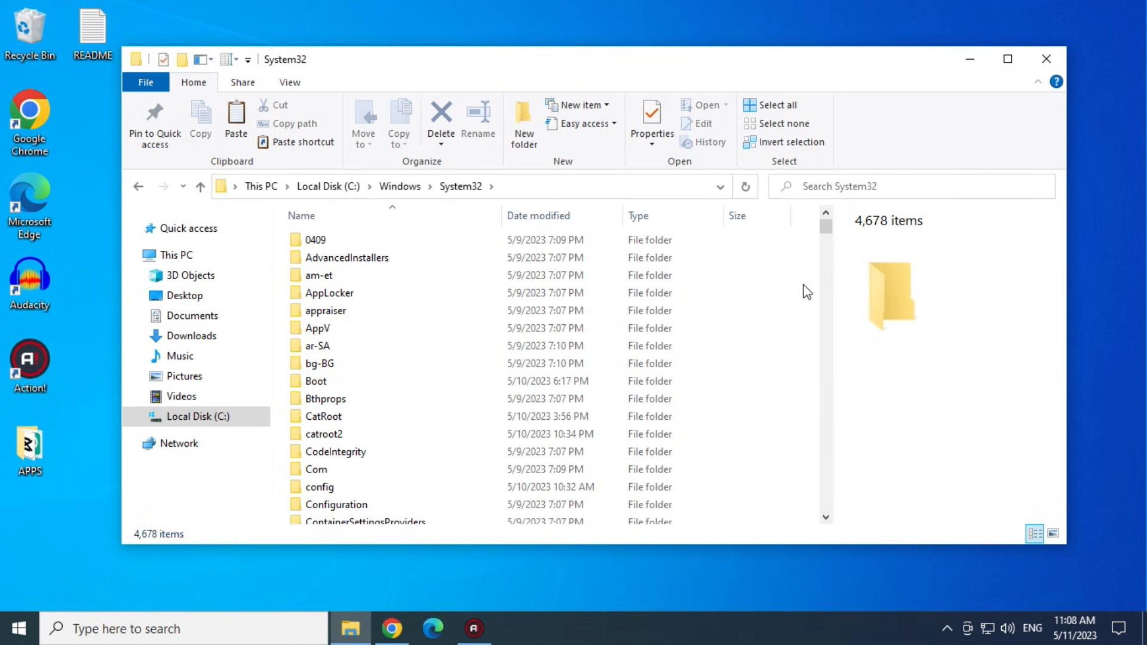
# Step: Paste d3d11.dll into System32, replacing the existing file with administrator permission
pyautogui.rightClick(805, 293)
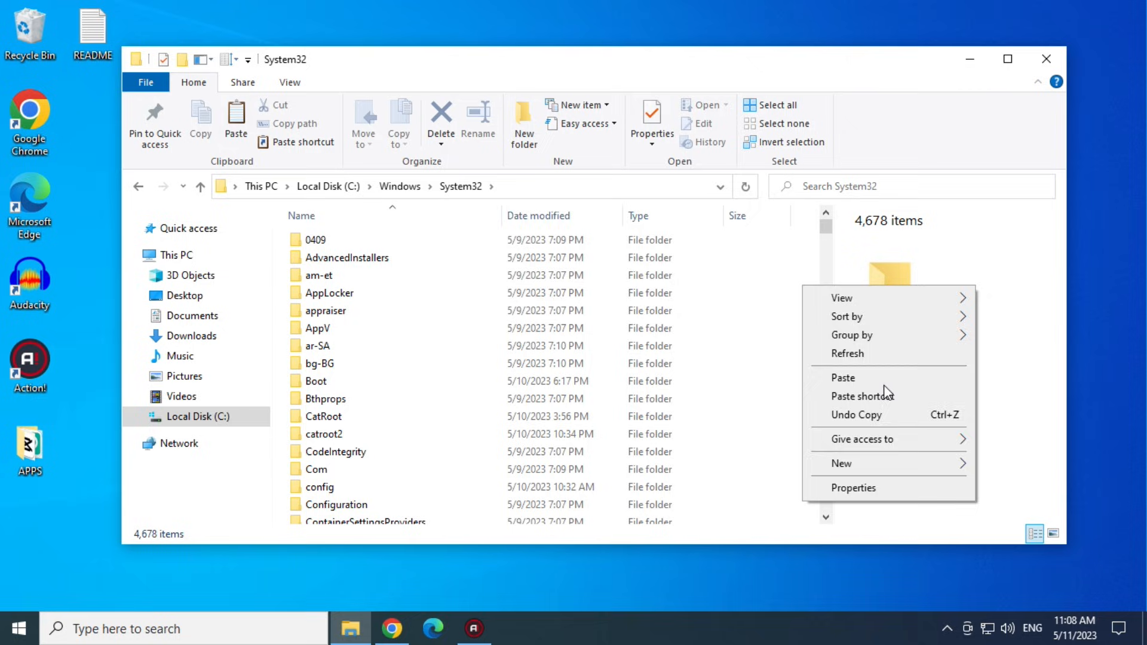
pyautogui.click(842, 378)
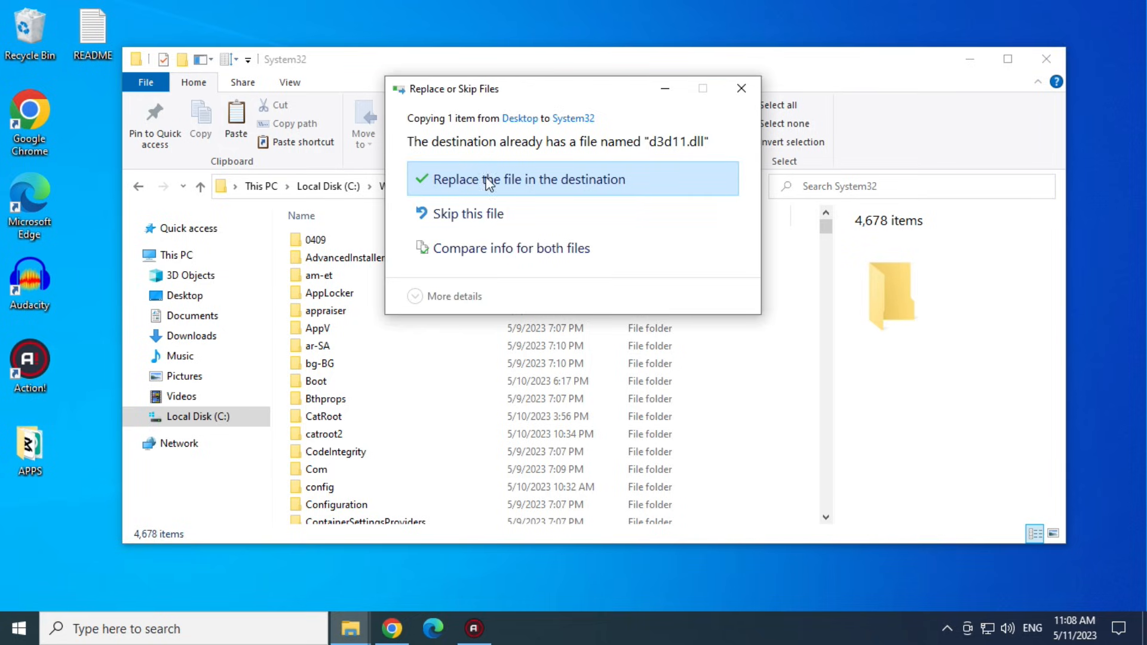
pyautogui.click(528, 179)
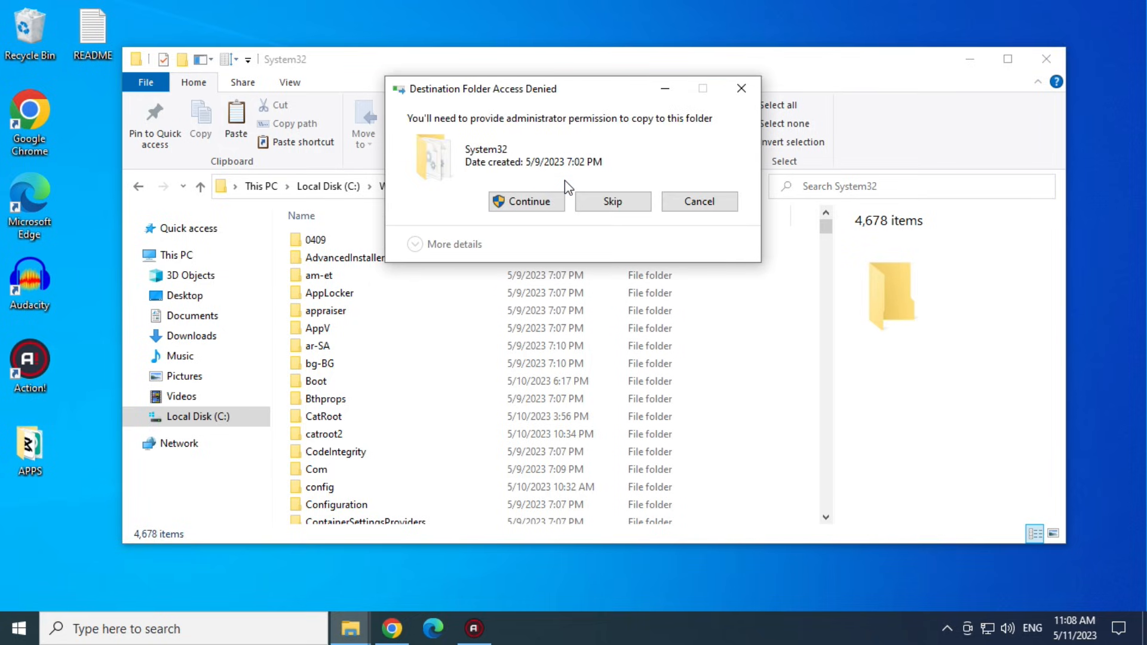
pyautogui.click(525, 201)
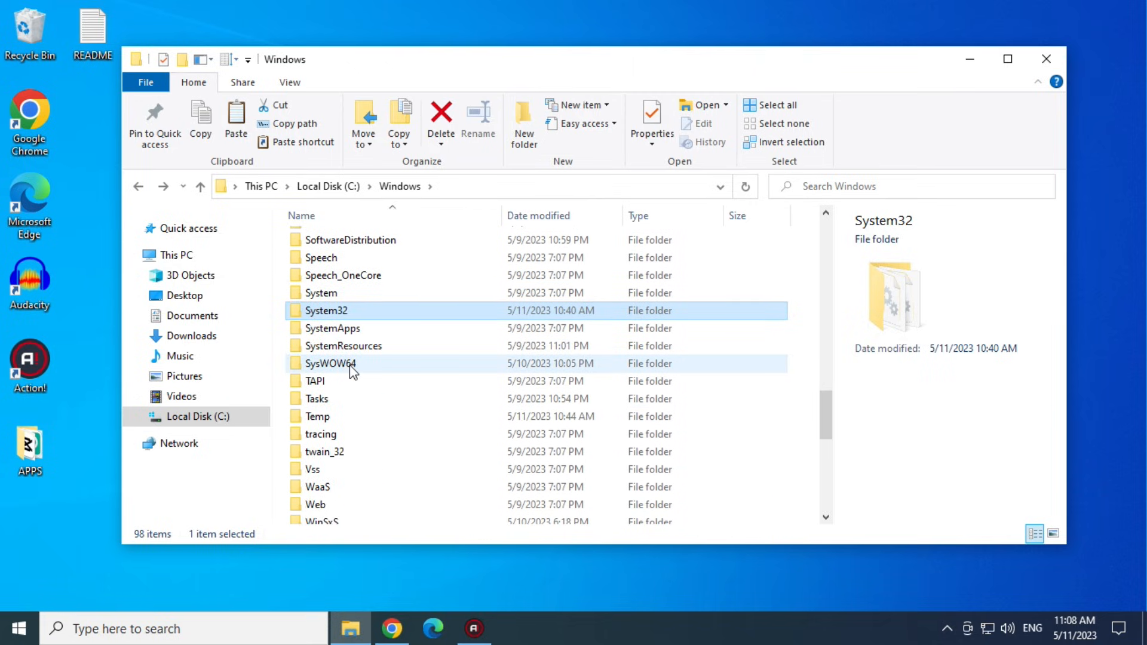
# Step: Paste d3d11.dll into C:\Windows\SysWOW64, granting administrator permission
pyautogui.doubleClick(330, 364)
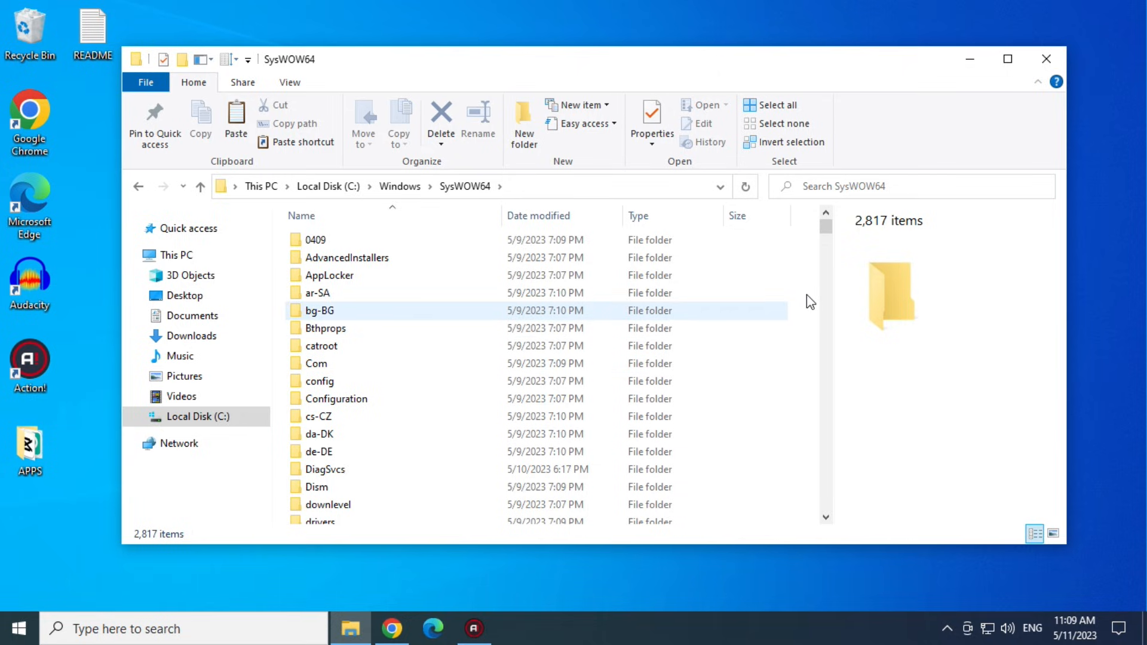
pyautogui.moveTo(862, 399)
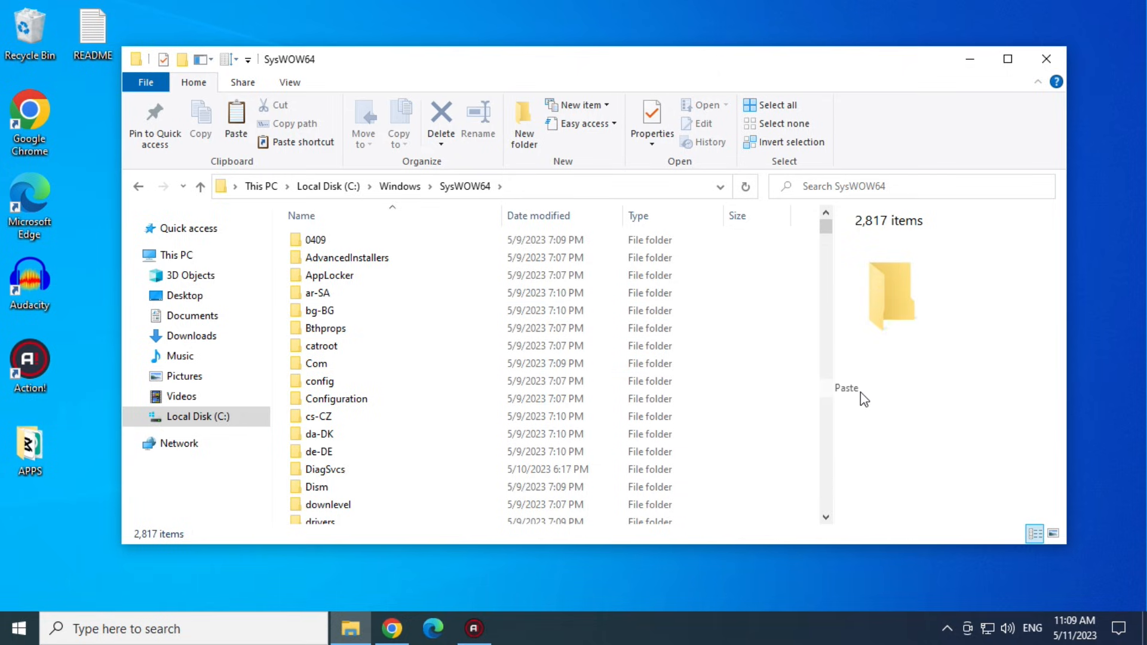
pyautogui.click(846, 388)
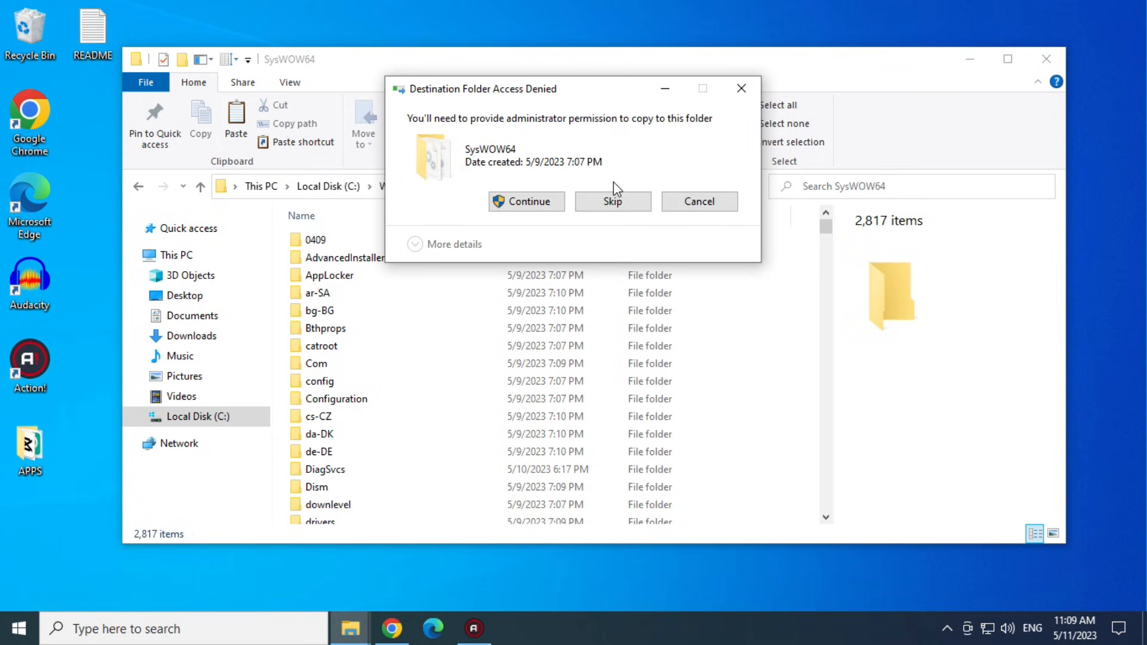
pyautogui.click(525, 201)
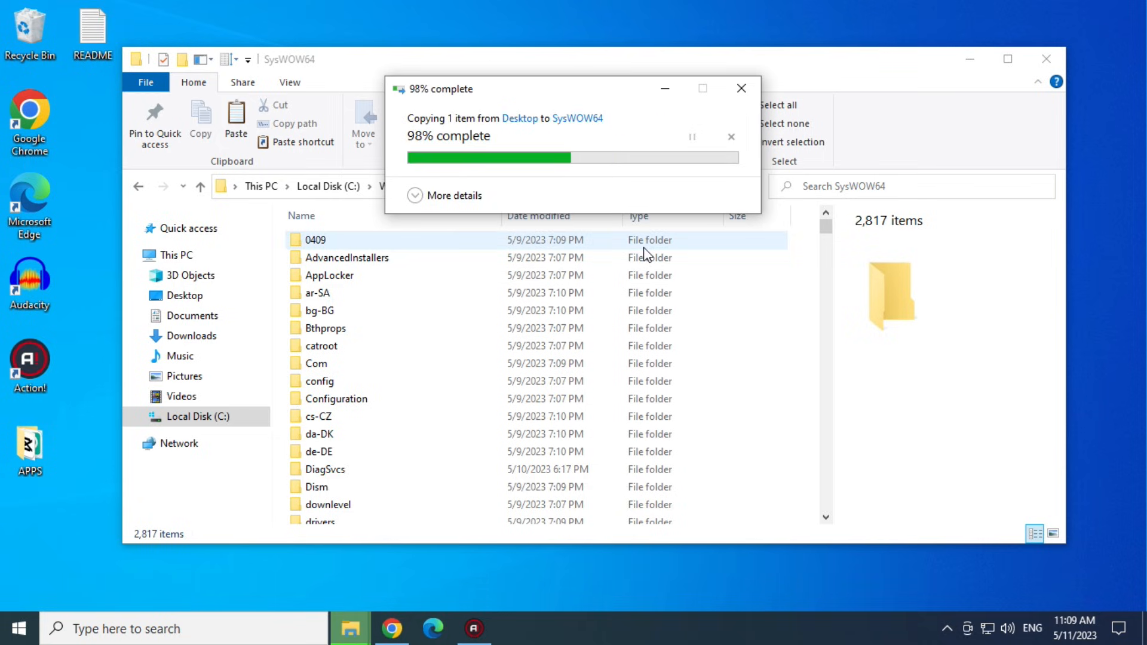